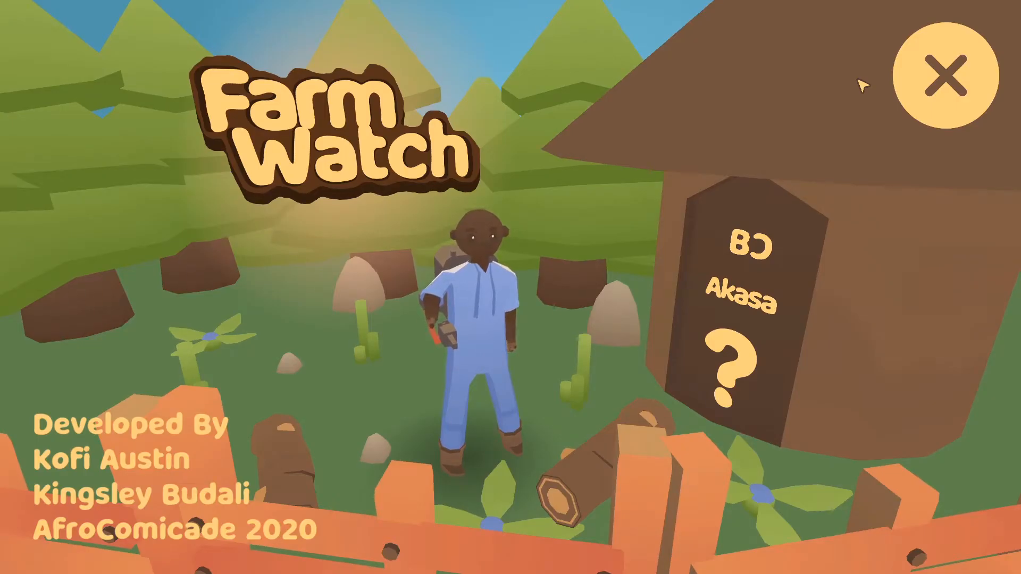
pyautogui.moveTo(734, 306)
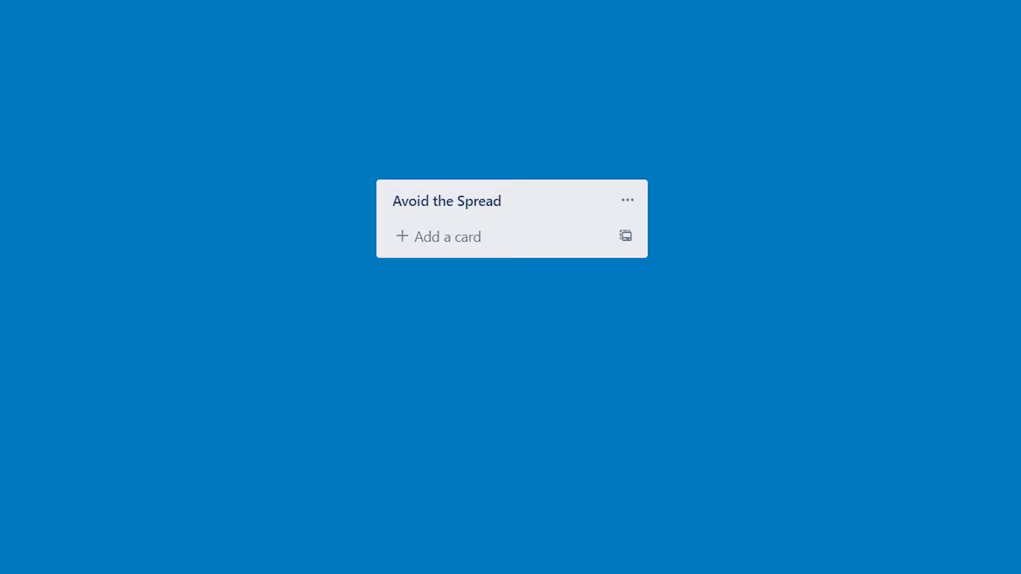
pyautogui.click(447, 236)
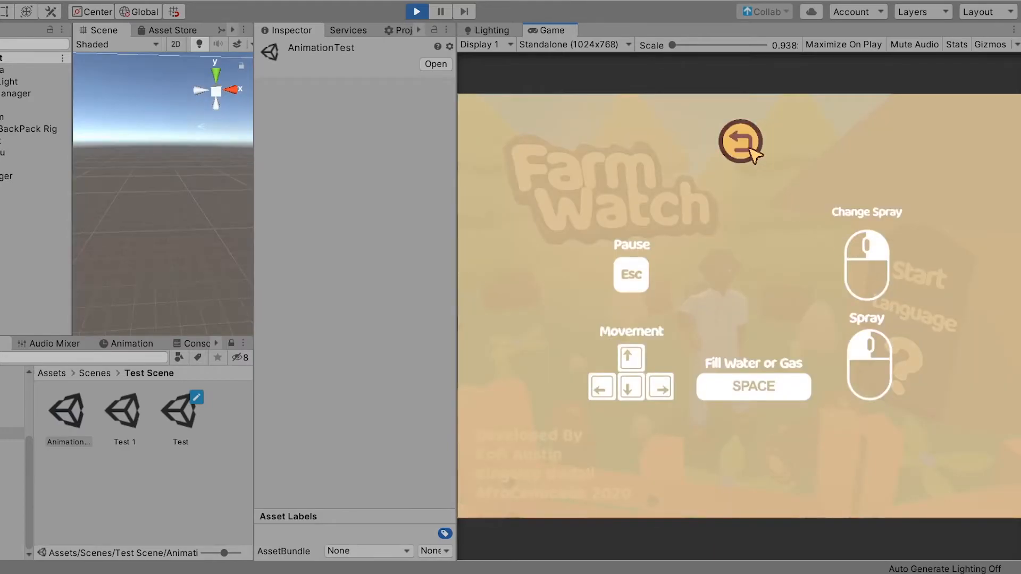
pyautogui.click(740, 141)
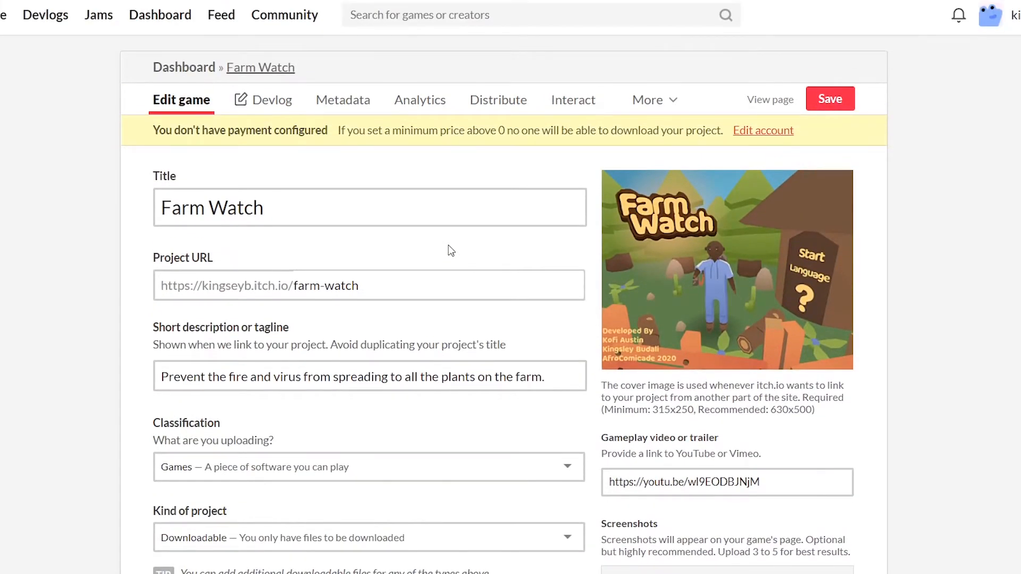
pyautogui.scroll(-3)
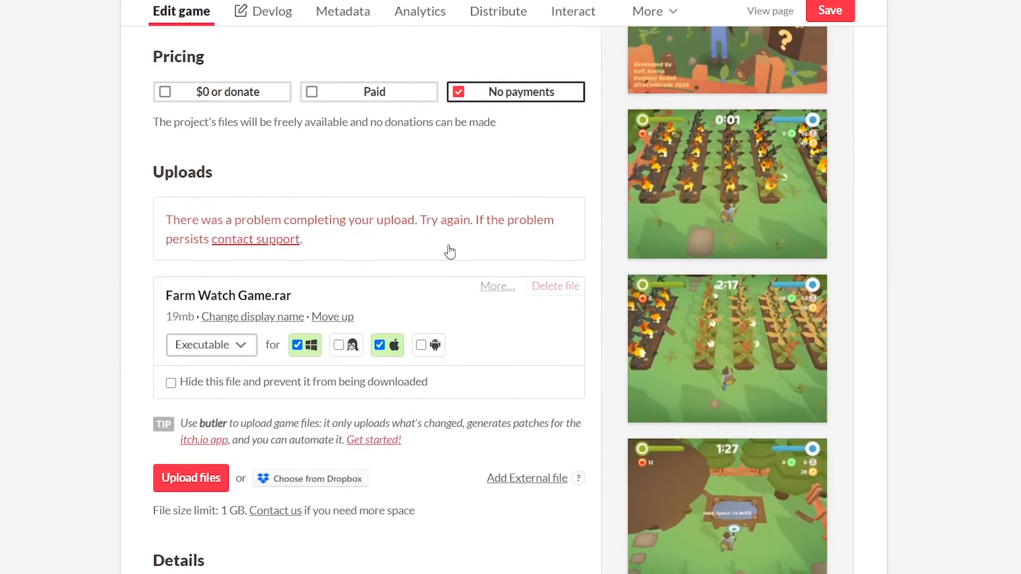
pyautogui.scroll(-3)
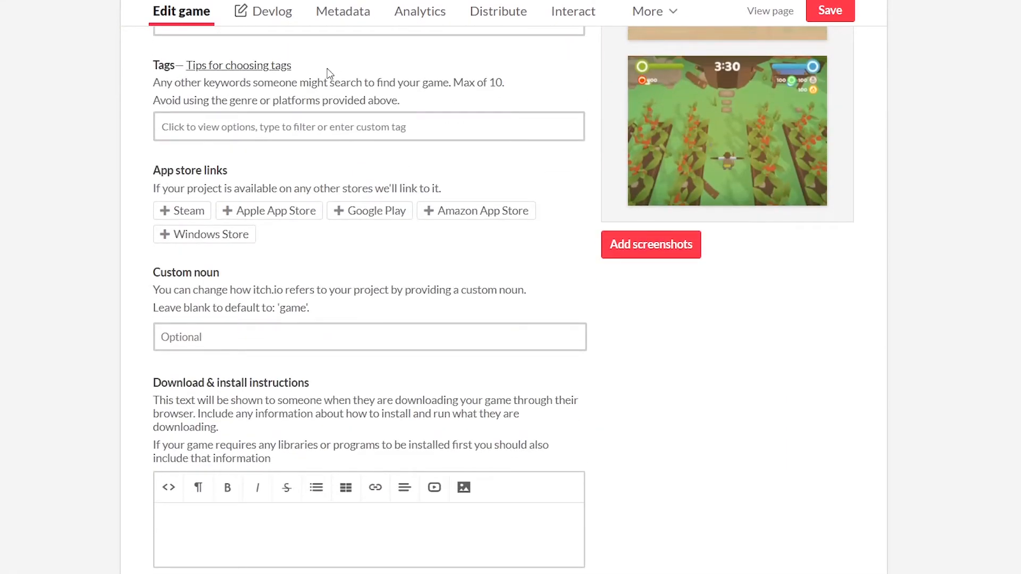